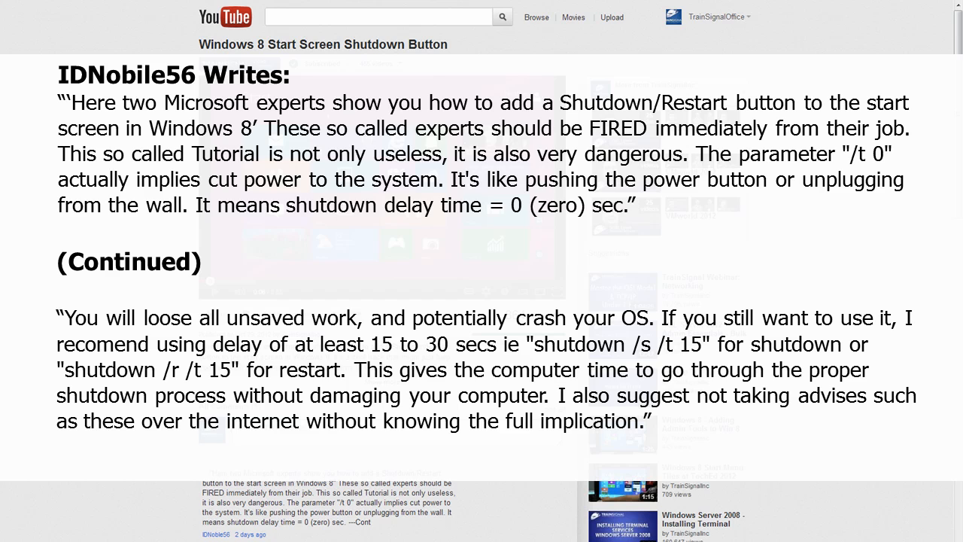
# - Return to the desktop with unsaved Notepad text and nudge Notepad's window higher
pyautogui.scroll(3)
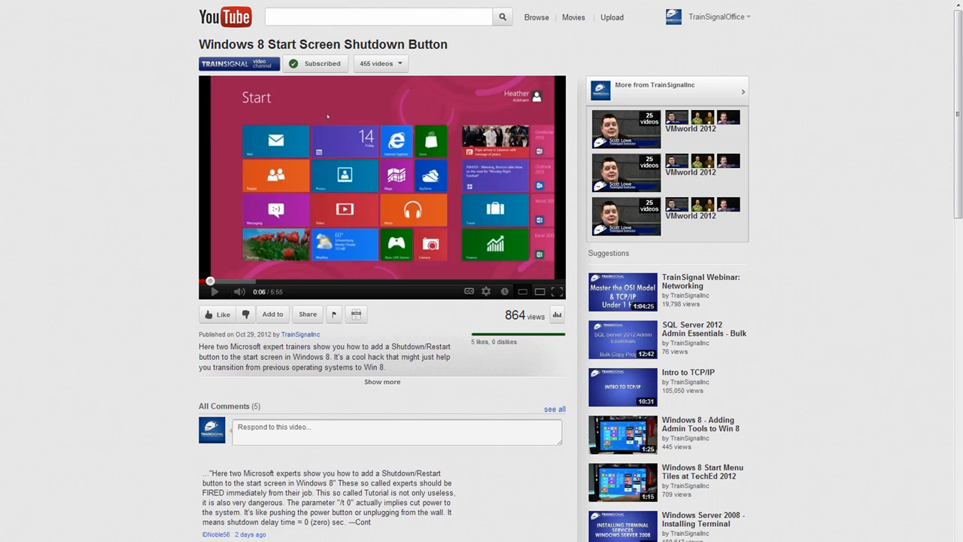
pyautogui.click(557, 292)
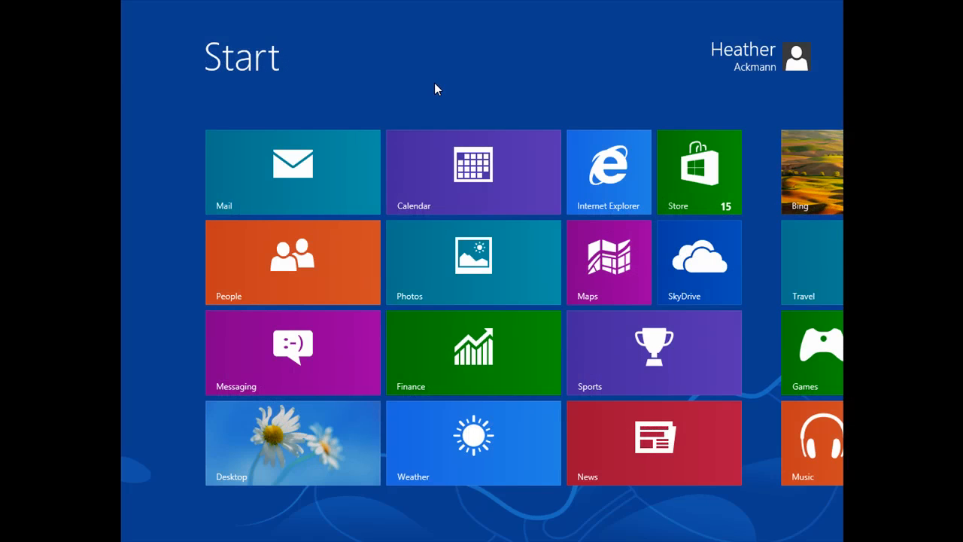
pyautogui.click(292, 443)
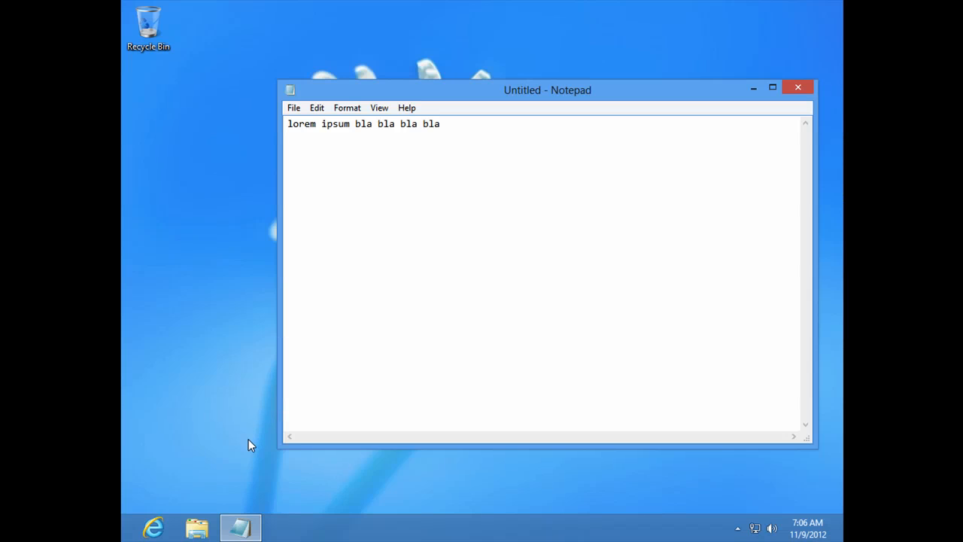
pyautogui.moveTo(554, 80)
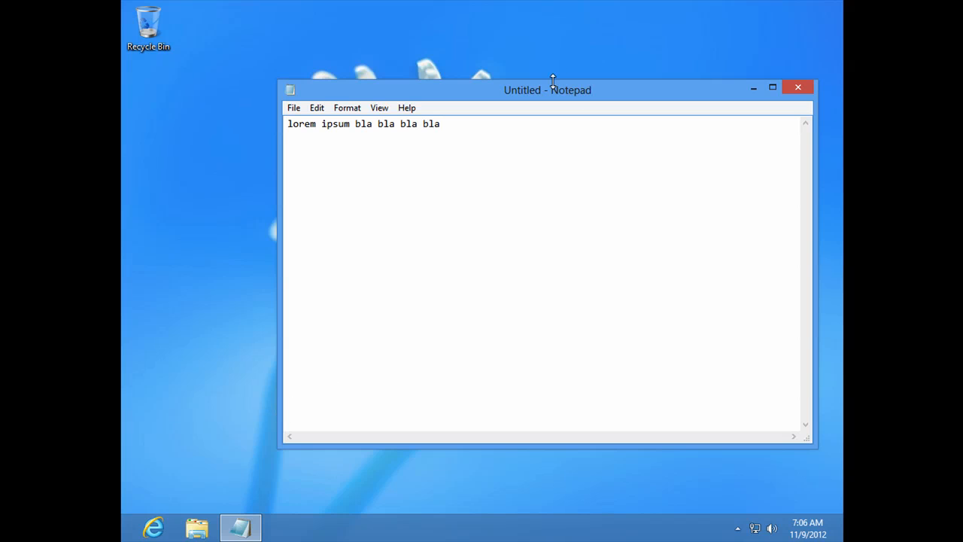
pyautogui.moveTo(548, 89); pyautogui.dragTo(546, 74)
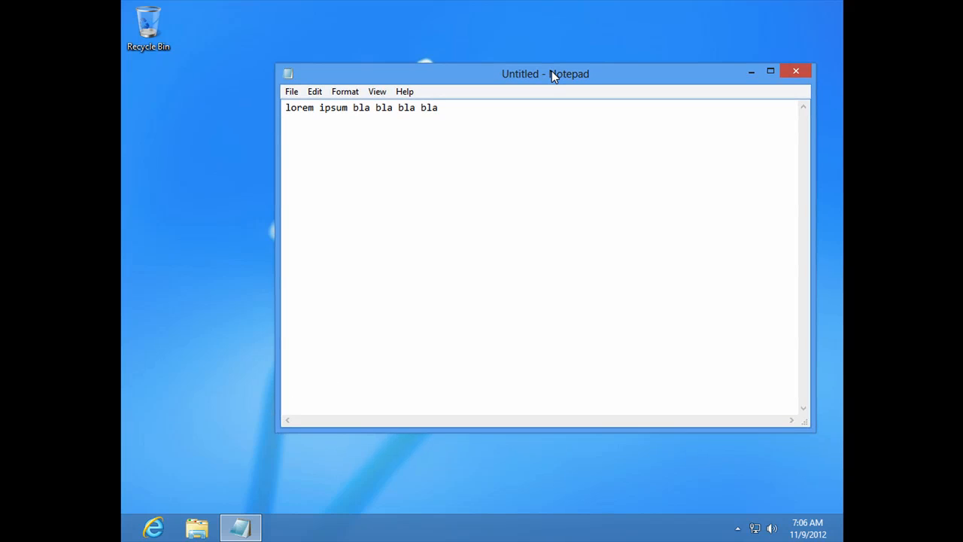
pyautogui.moveTo(531, 106)
pyautogui.write('cmd')
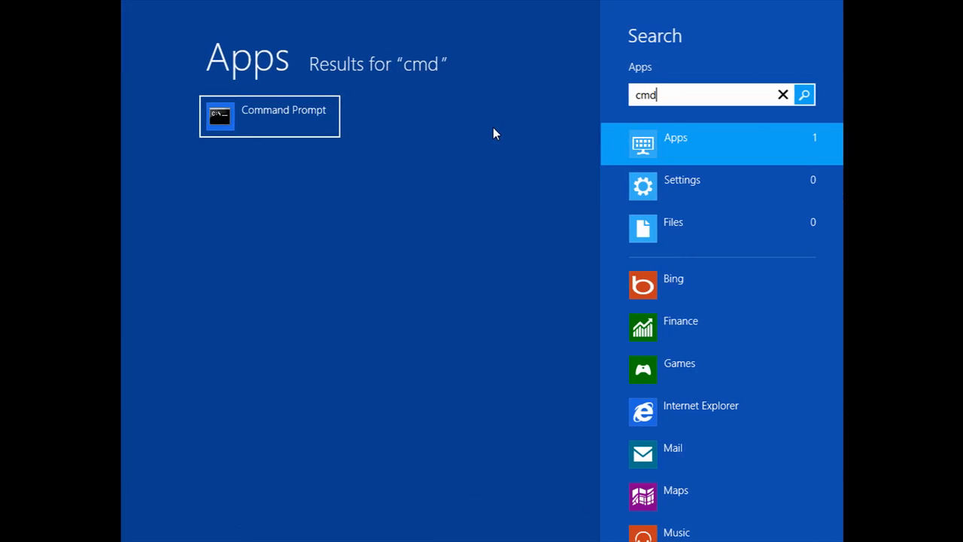
# - Launch Command Prompt and run 'shutdown /s /t 0' with Notepad unsaved
pyautogui.click(268, 115)
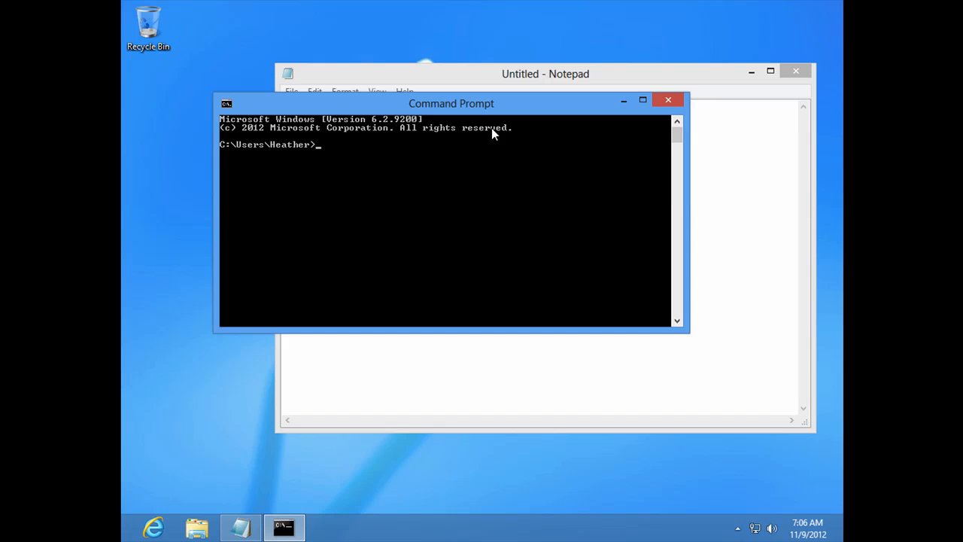
pyautogui.write('shut')
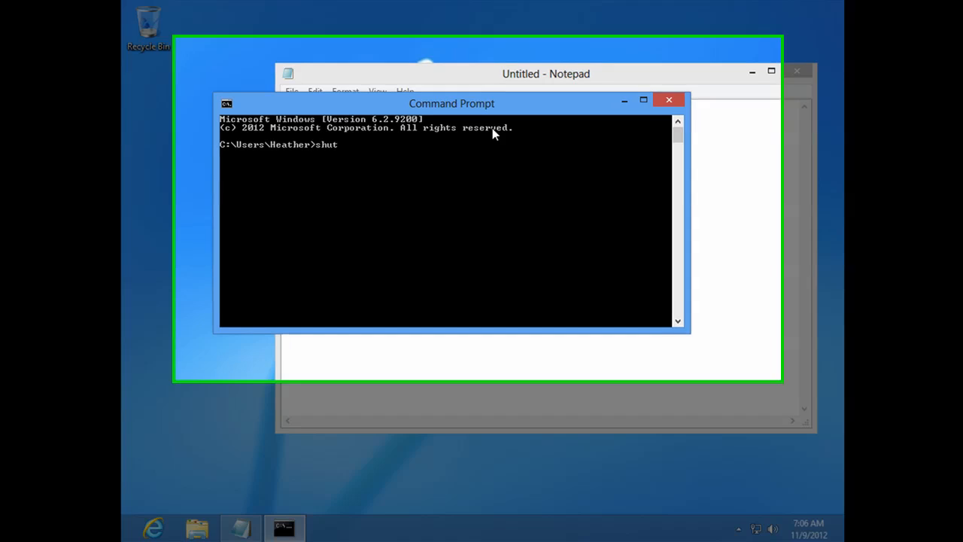
pyautogui.write('down')
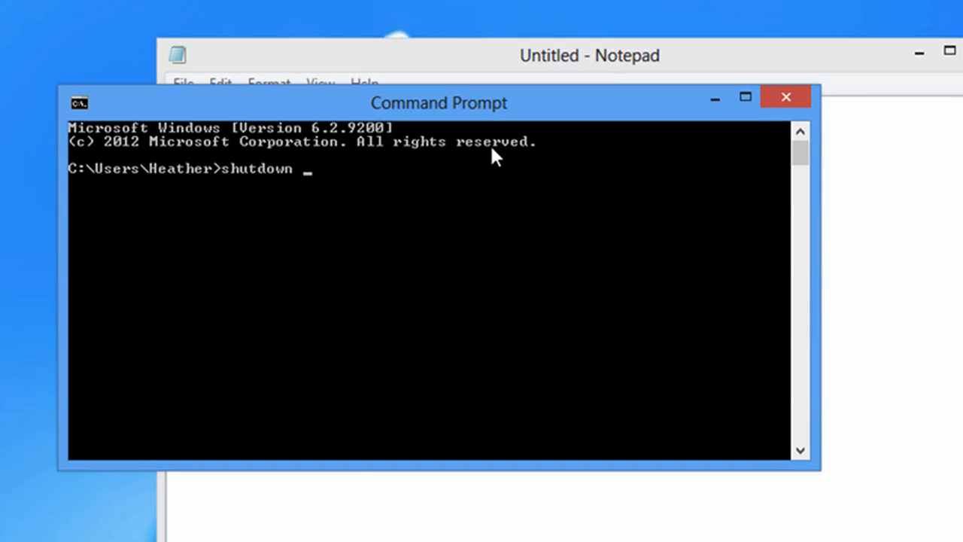
pyautogui.write('/s /t')
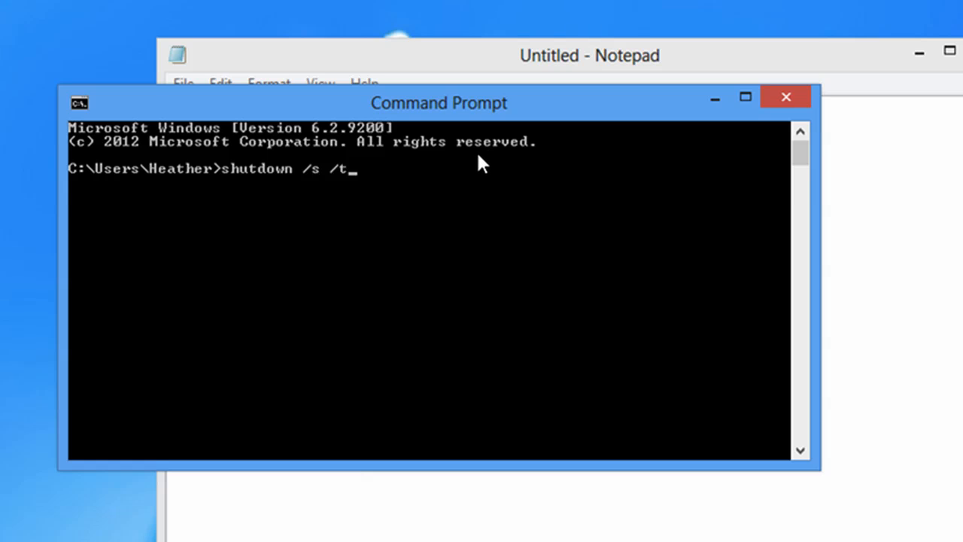
pyautogui.write('0')
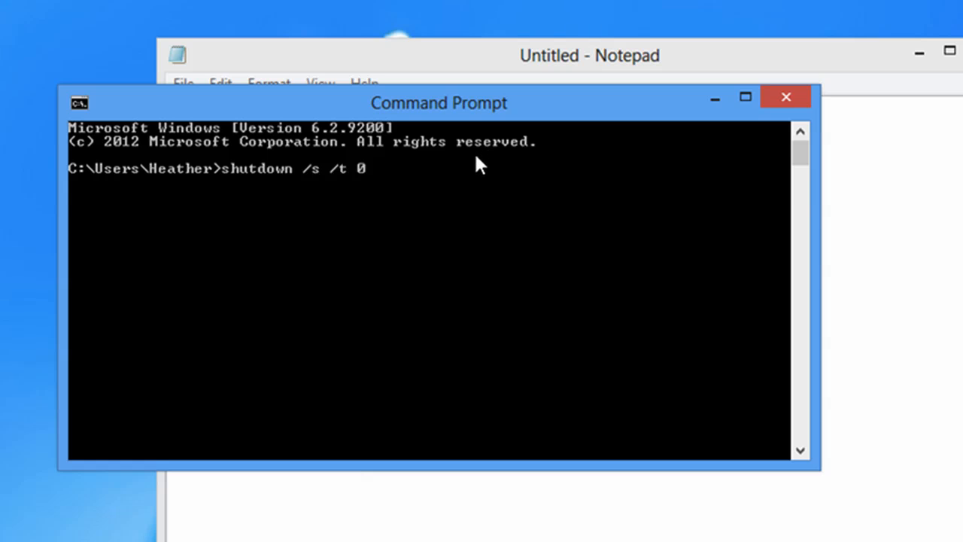
pyautogui.press('Return')
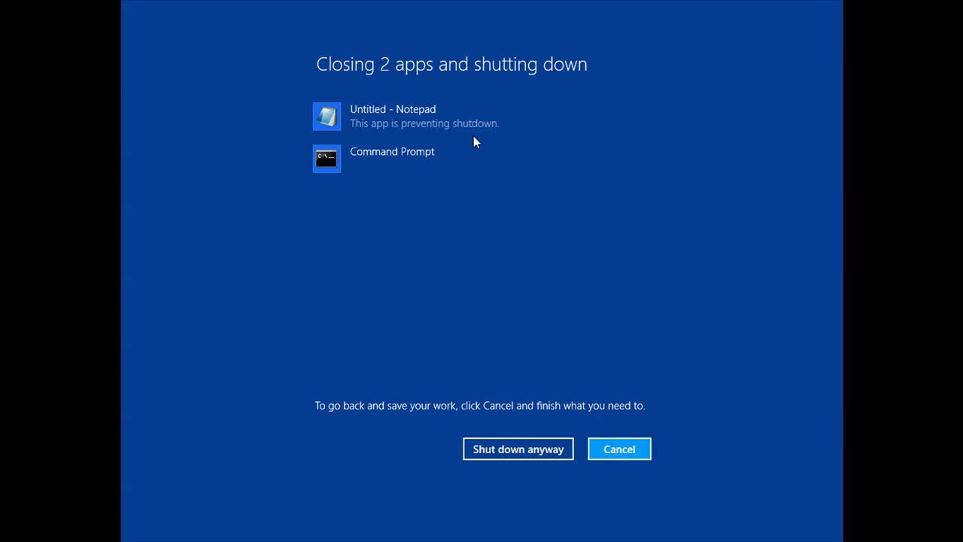
pyautogui.moveTo(466, 154)
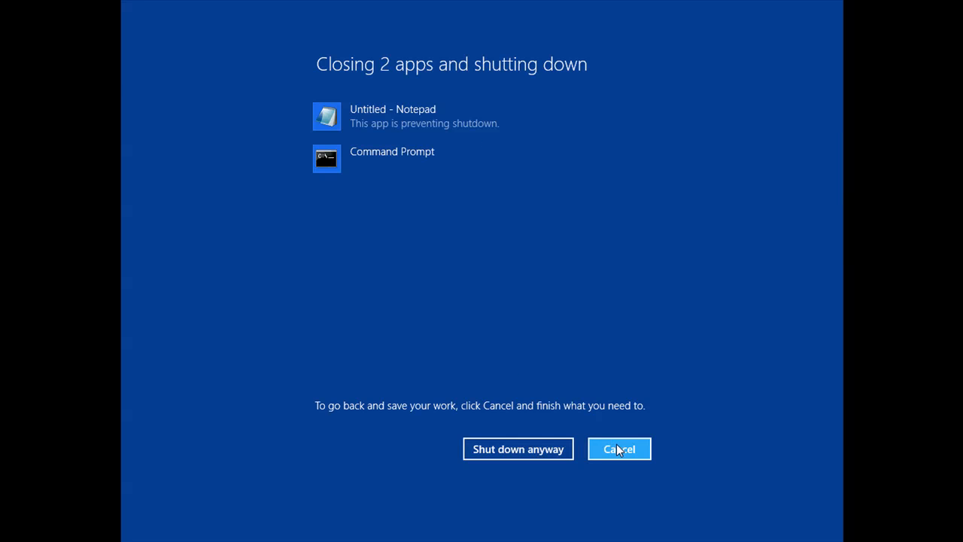
# - Cancel the 'Closing 2 apps' shutdown screen, then cancel Notepad's save-changes prompt
pyautogui.click(619, 449)
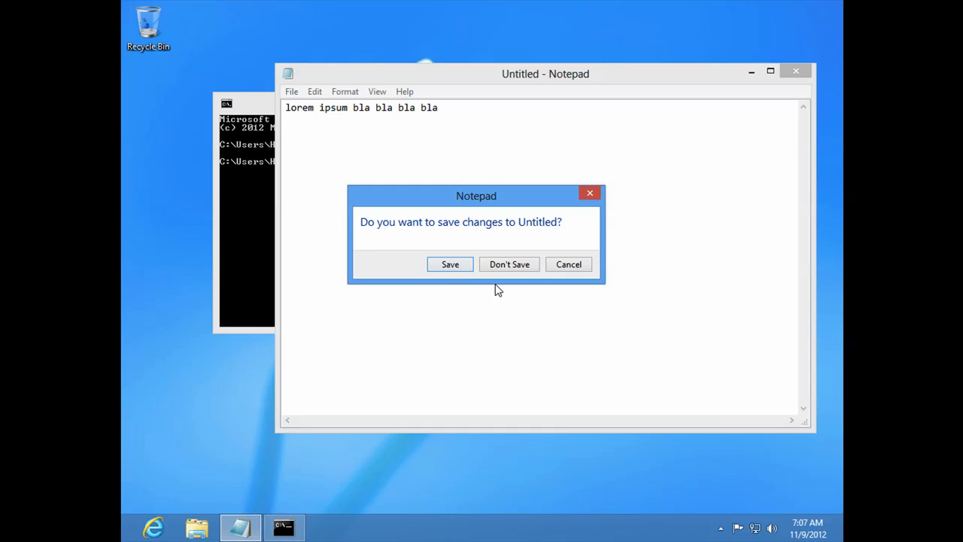
pyautogui.moveTo(526, 303)
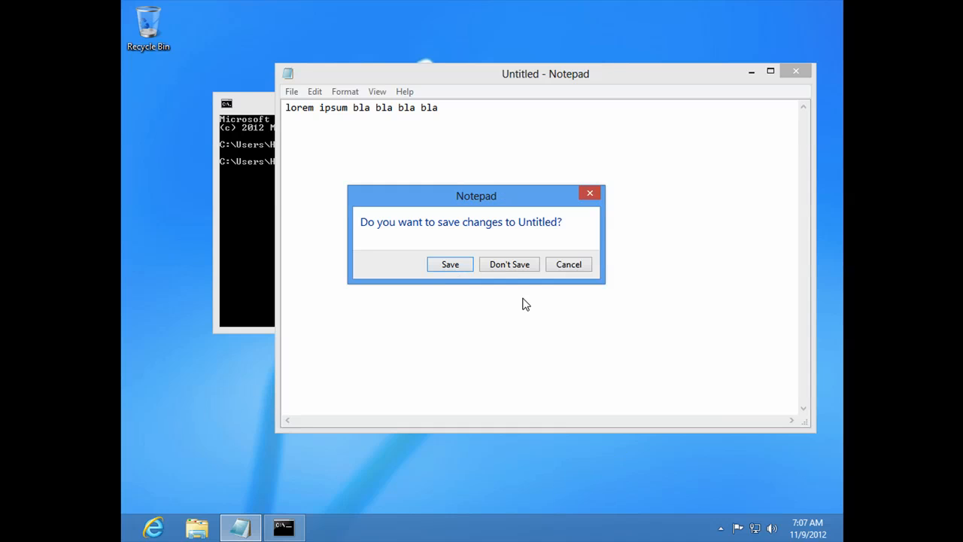
pyautogui.click(510, 264)
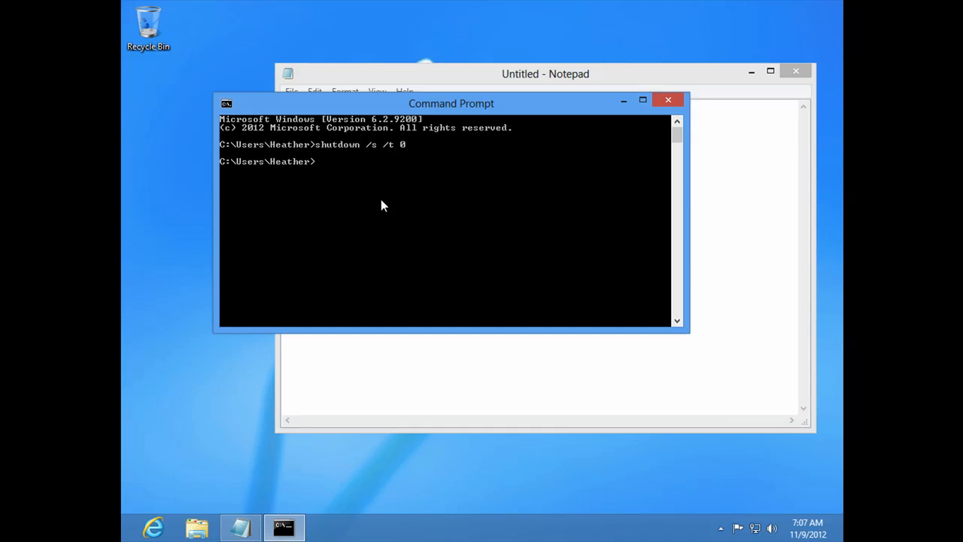
pyautogui.moveTo(361, 180)
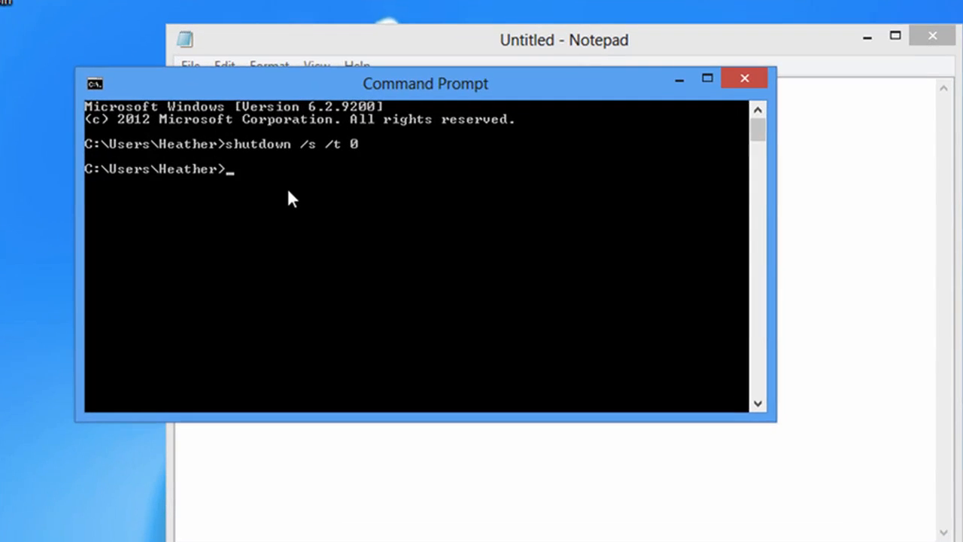
# - Type 'shutdown /s /t 15' at the new Command Prompt line
pyautogui.write('shutdown')
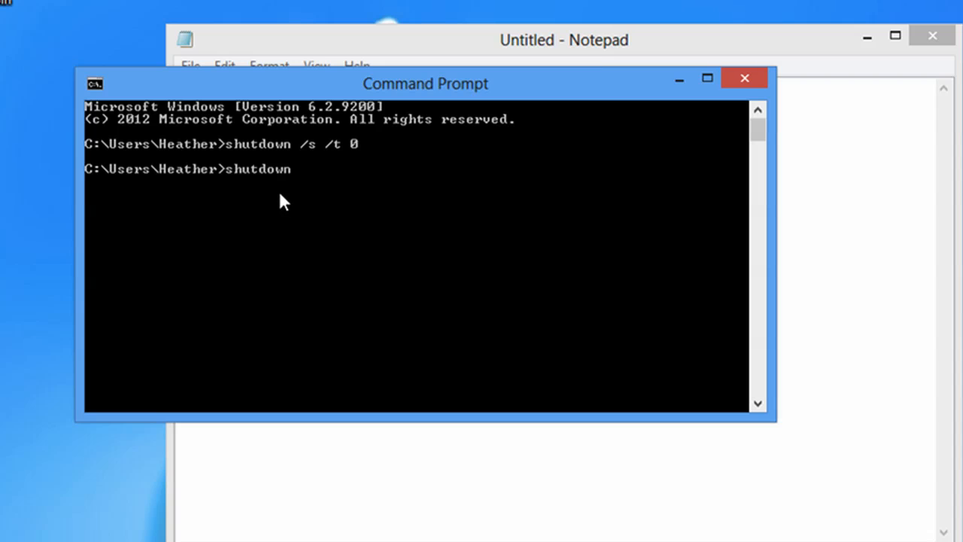
pyautogui.write('/s')
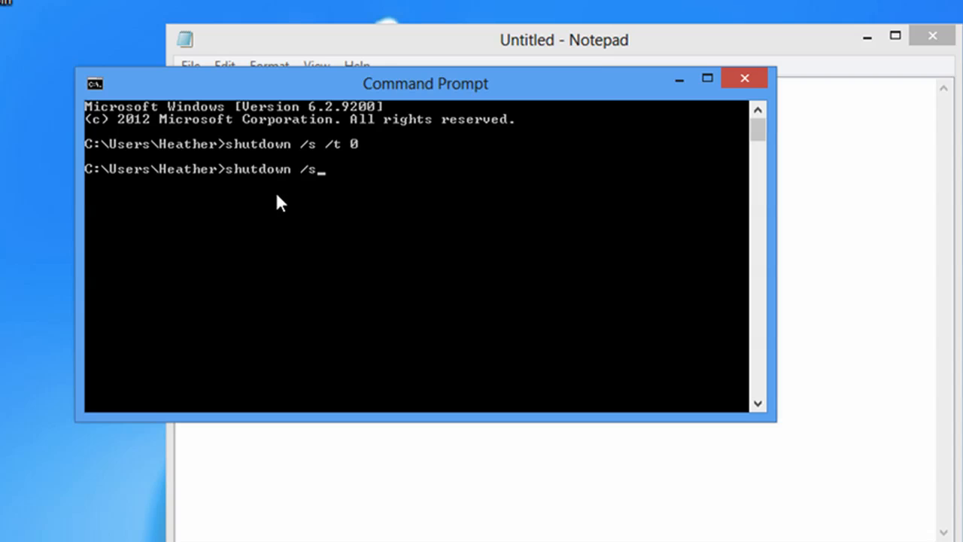
pyautogui.write('/t')
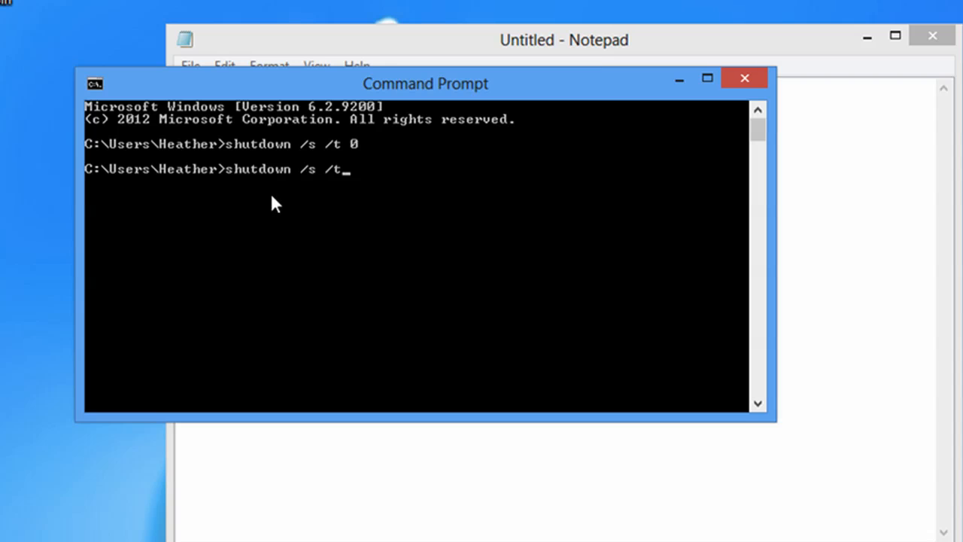
pyautogui.write('15')
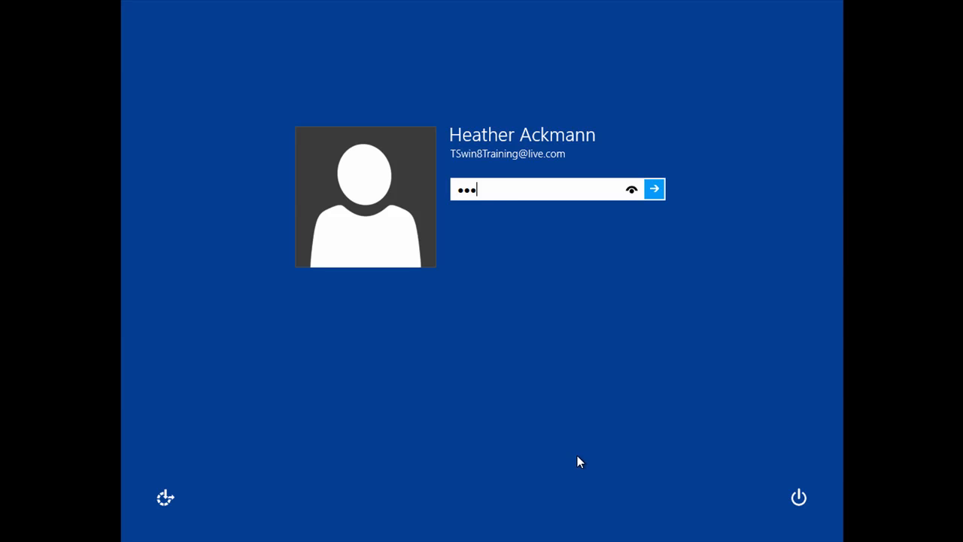
# - Sign back in, then search the Start screen apps for 'c'
pyautogui.click(654, 188)
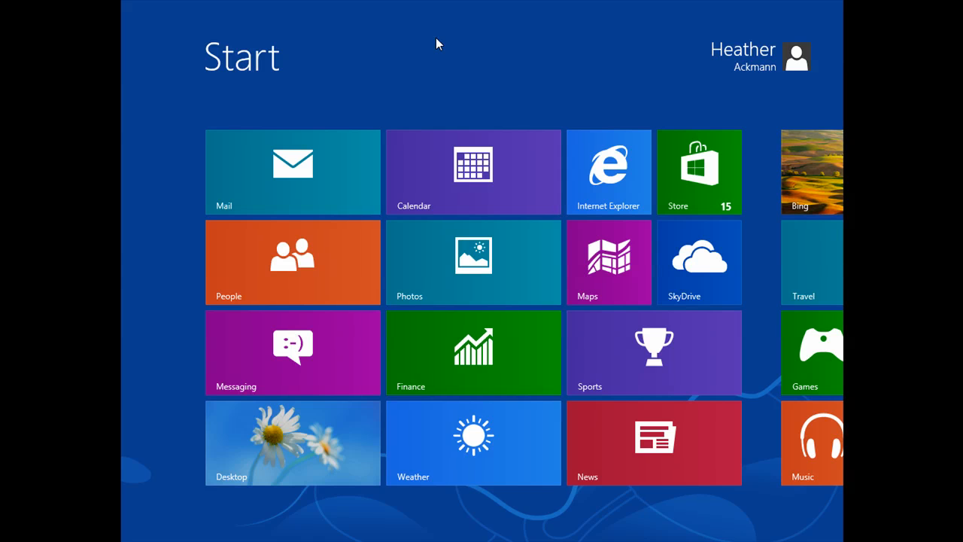
pyautogui.write('c')
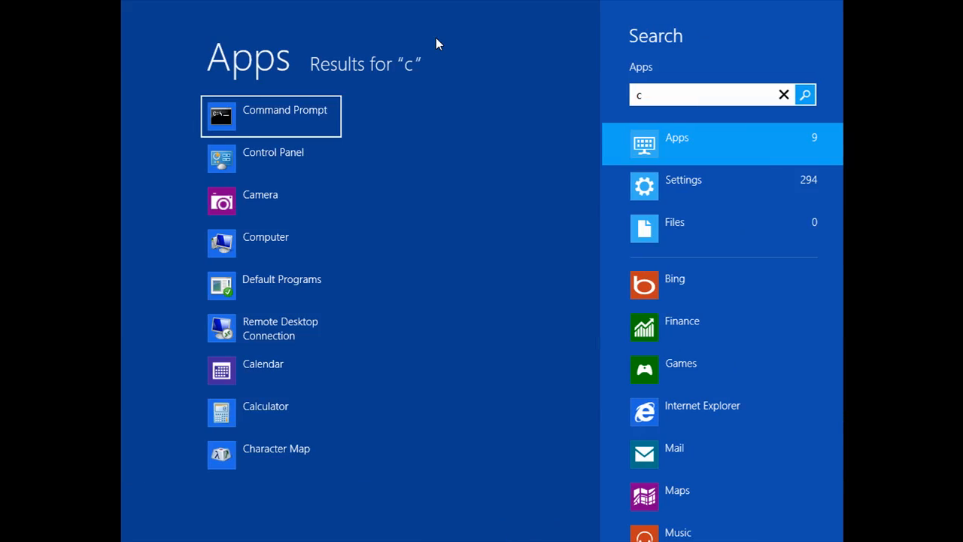
# - Launch Command Prompt from the results and enter 'shutdown /?' for its help
pyautogui.click(285, 110)
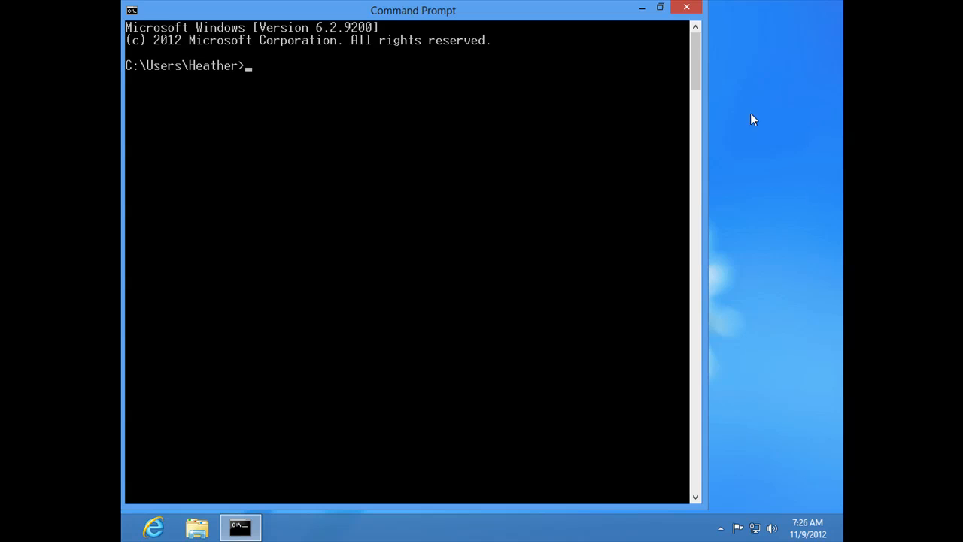
pyautogui.moveTo(365, 65)
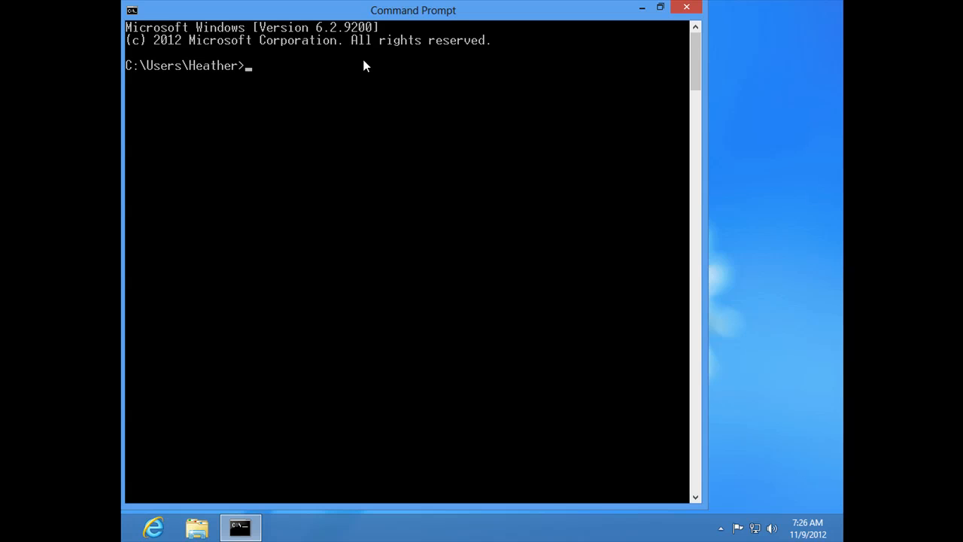
pyautogui.write('shutdown')
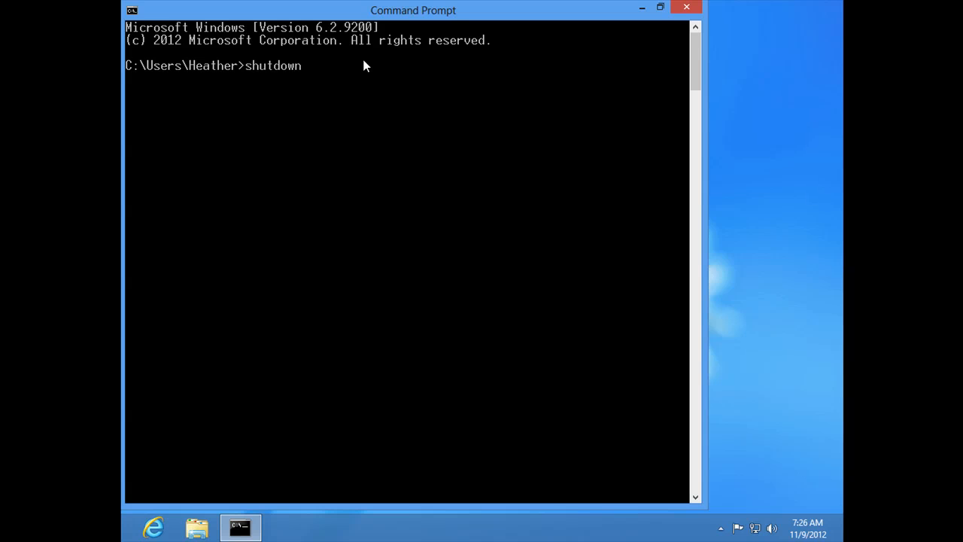
pyautogui.write('/?')
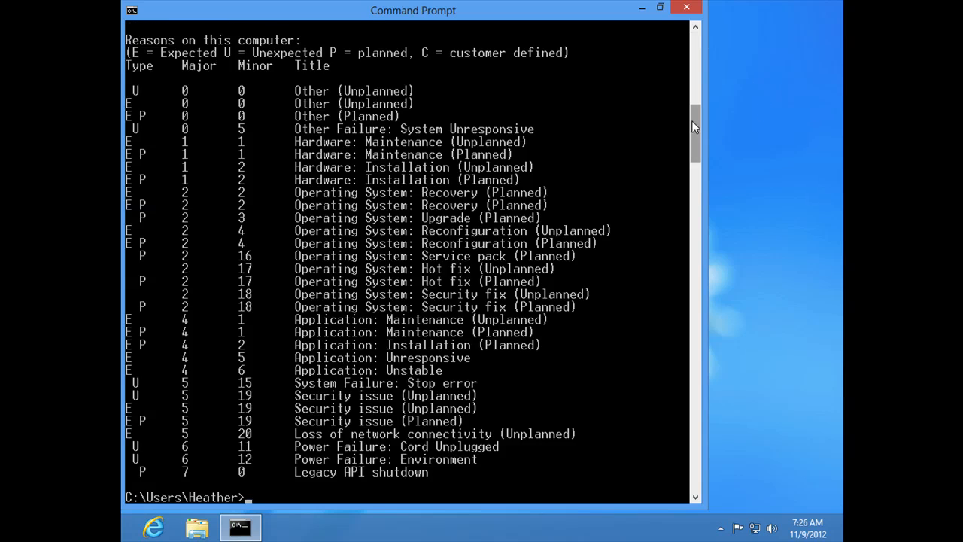
# - Scroll through the shutdown help to the /t xxx and /f descriptions
pyautogui.scroll(3)
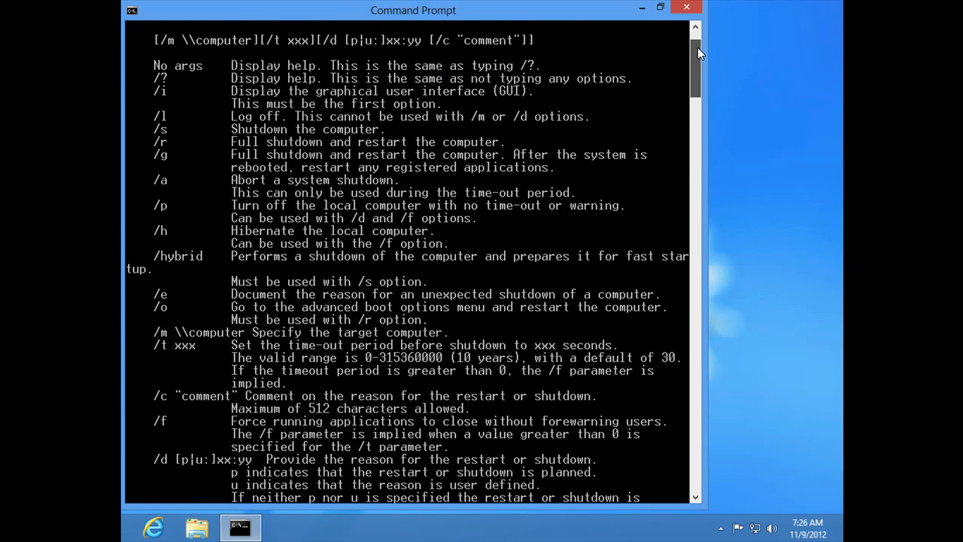
pyautogui.scroll(-3)
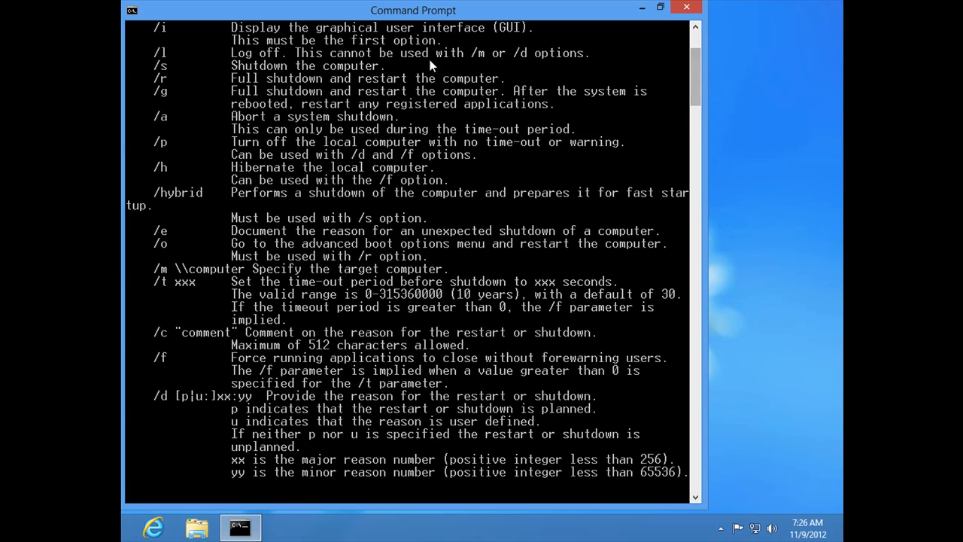
pyautogui.moveTo(235, 292)
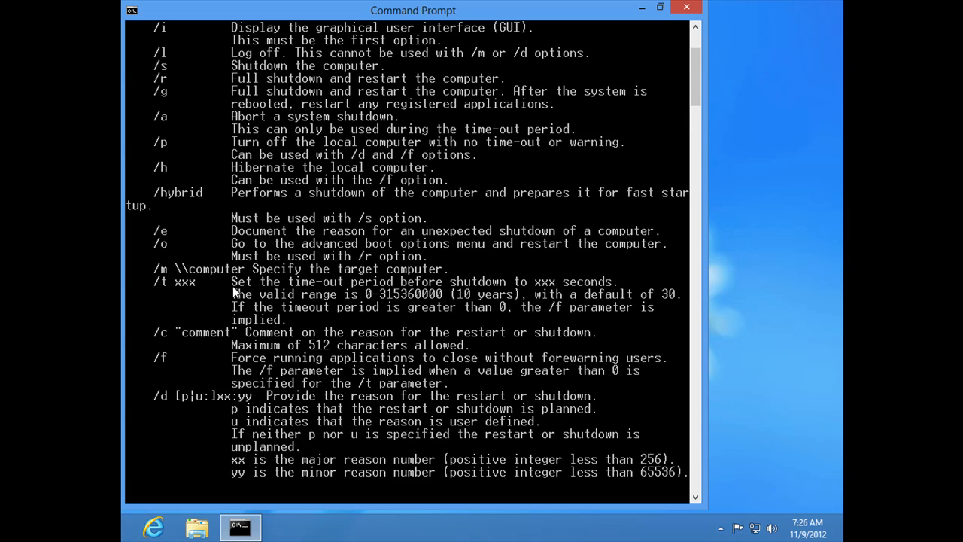
pyautogui.moveTo(361, 293)
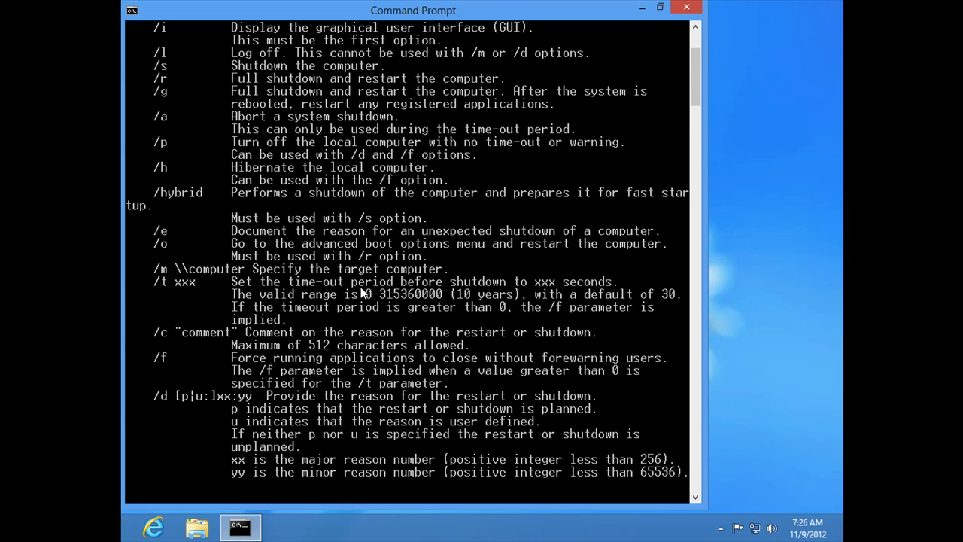
pyautogui.moveTo(561, 288)
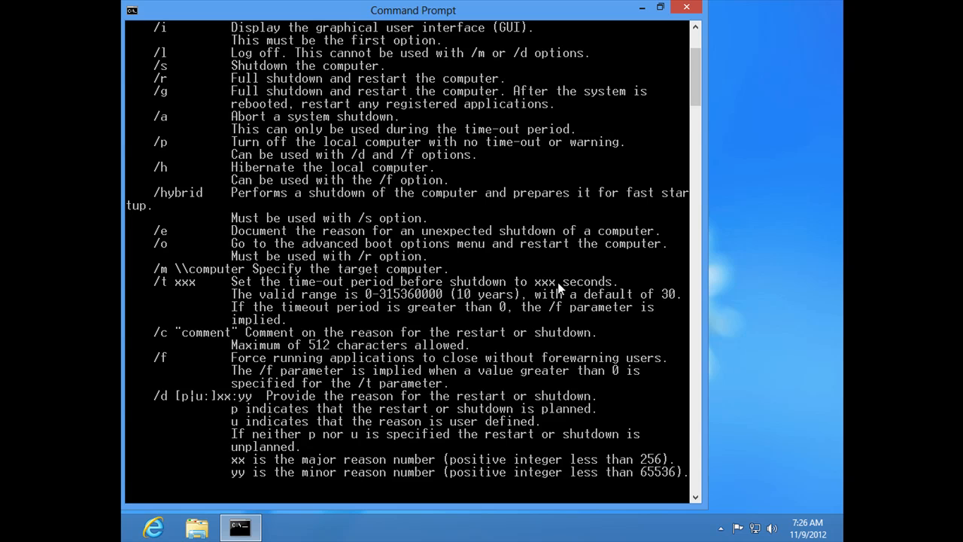
pyautogui.moveTo(323, 302)
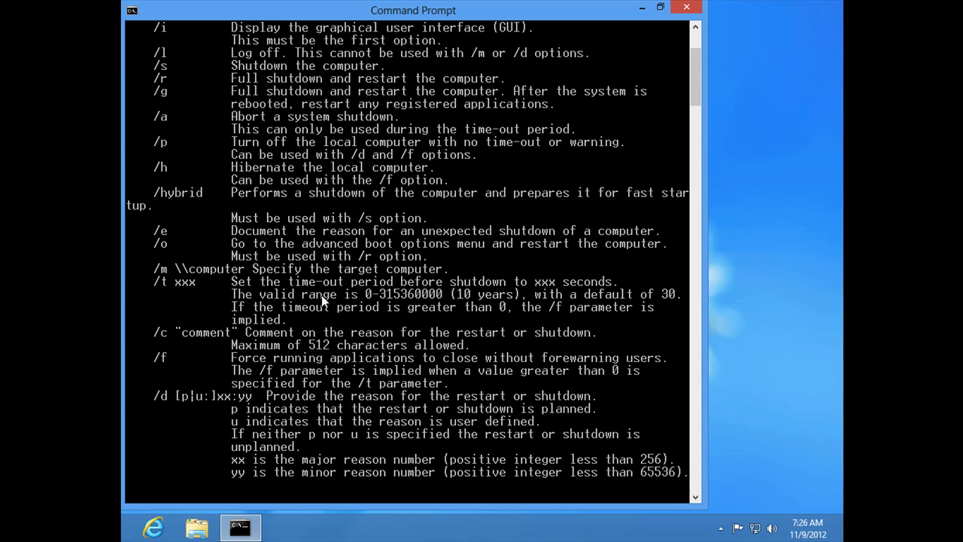
pyautogui.moveTo(418, 304)
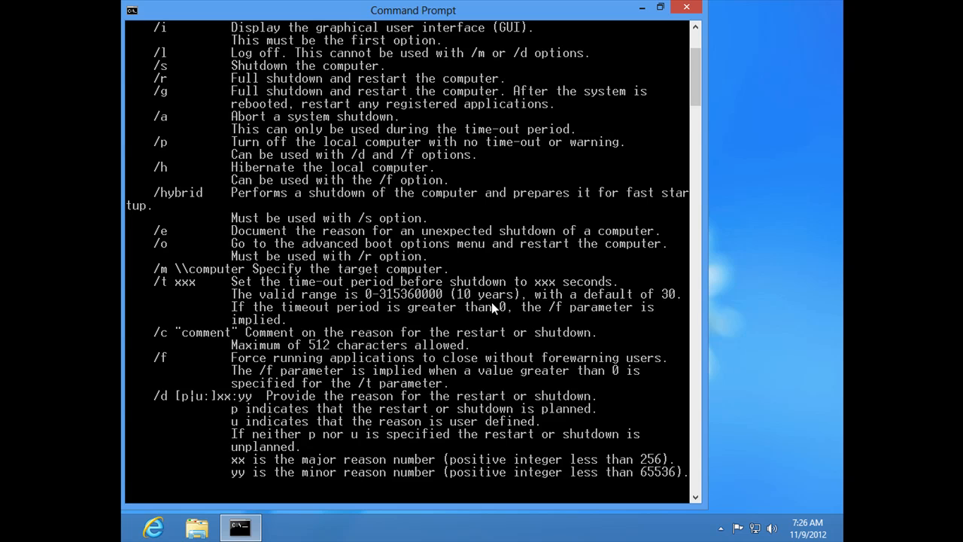
pyautogui.moveTo(545, 304)
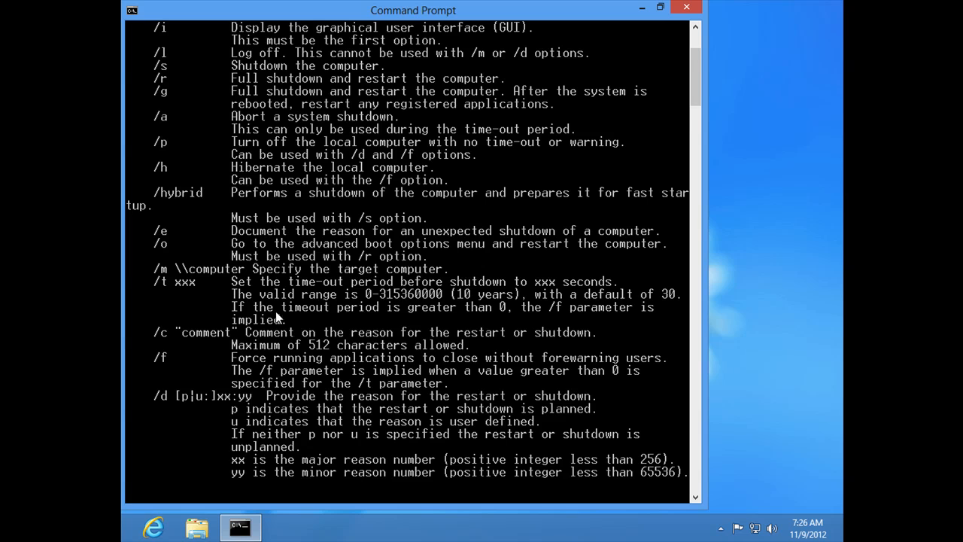
pyautogui.moveTo(376, 327)
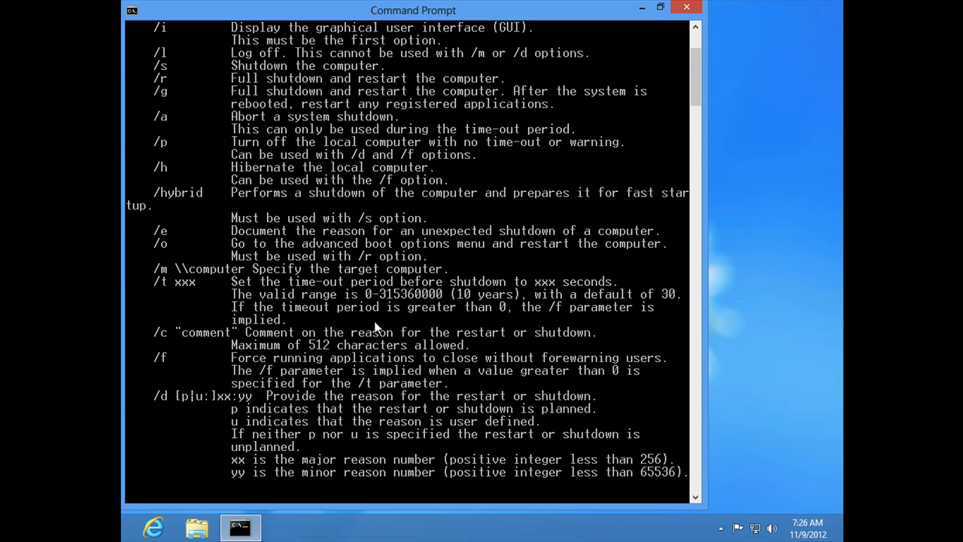
pyautogui.moveTo(444, 329)
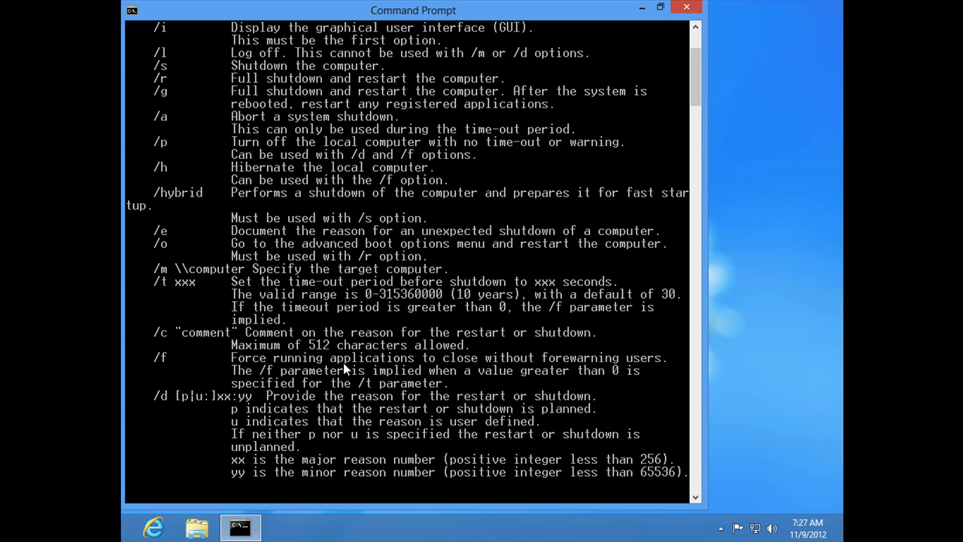
pyautogui.moveTo(626, 369)
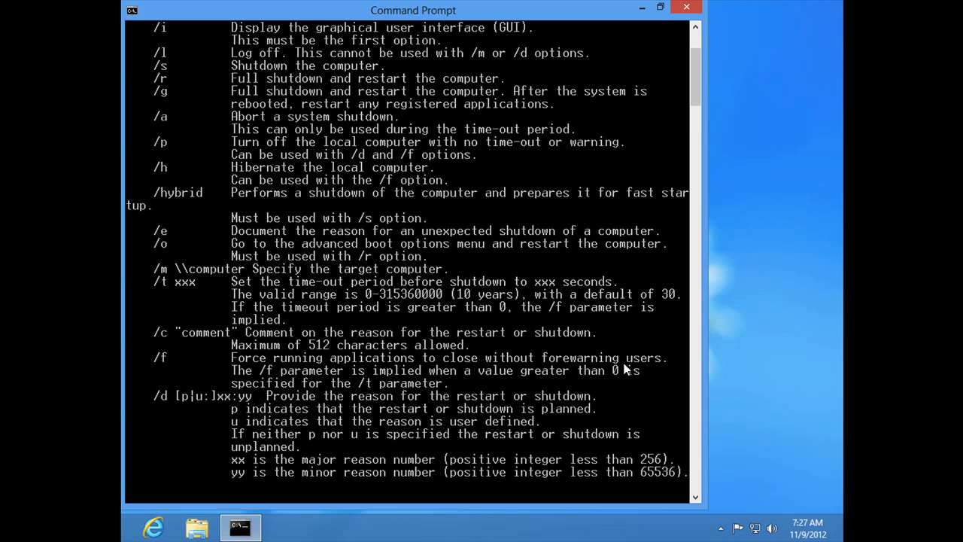
pyautogui.moveTo(368, 389)
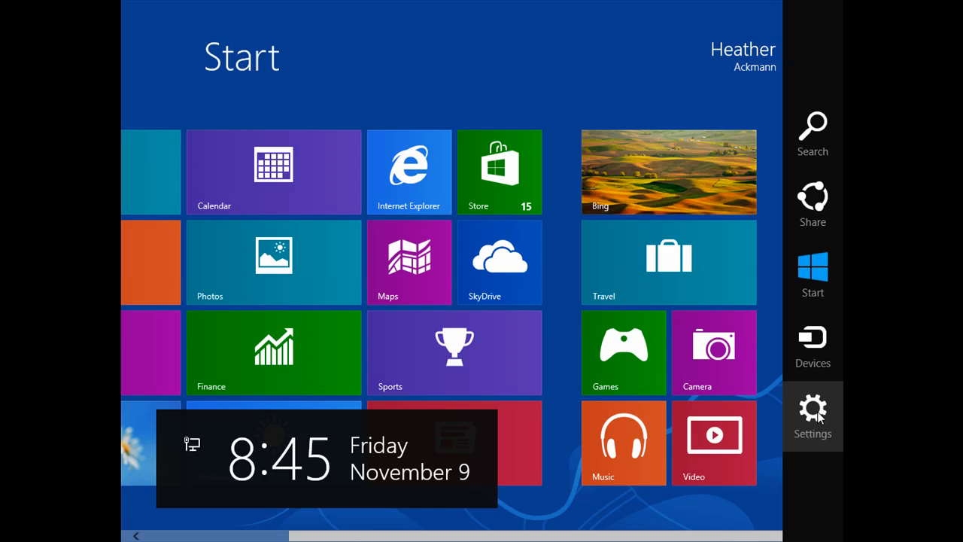
# - Open the Settings charm and its Power menu showing Shut down and Restart
pyautogui.click(812, 417)
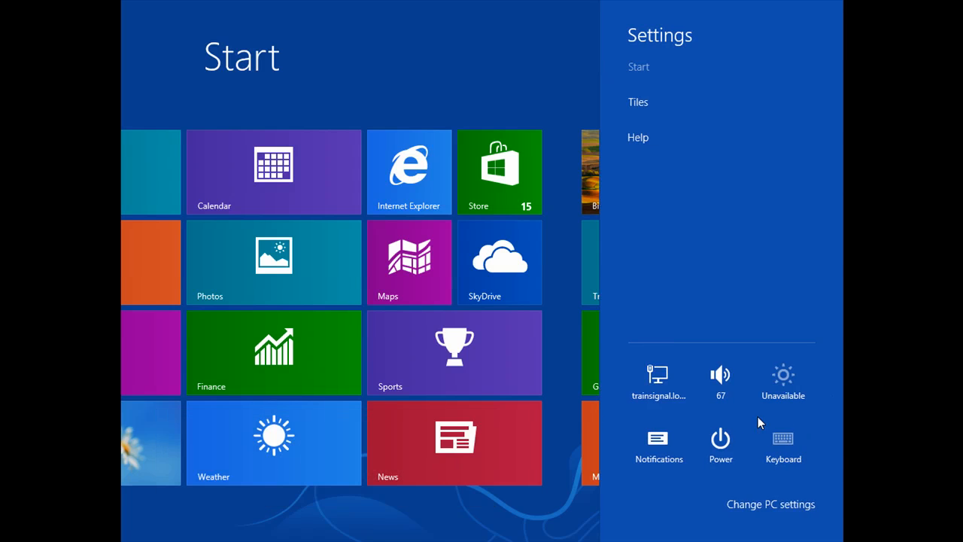
pyautogui.click(720, 438)
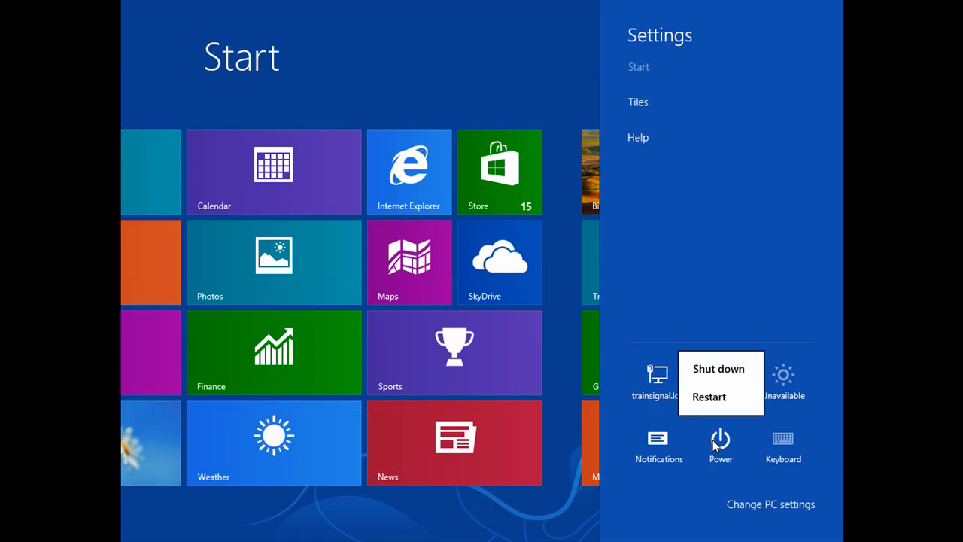